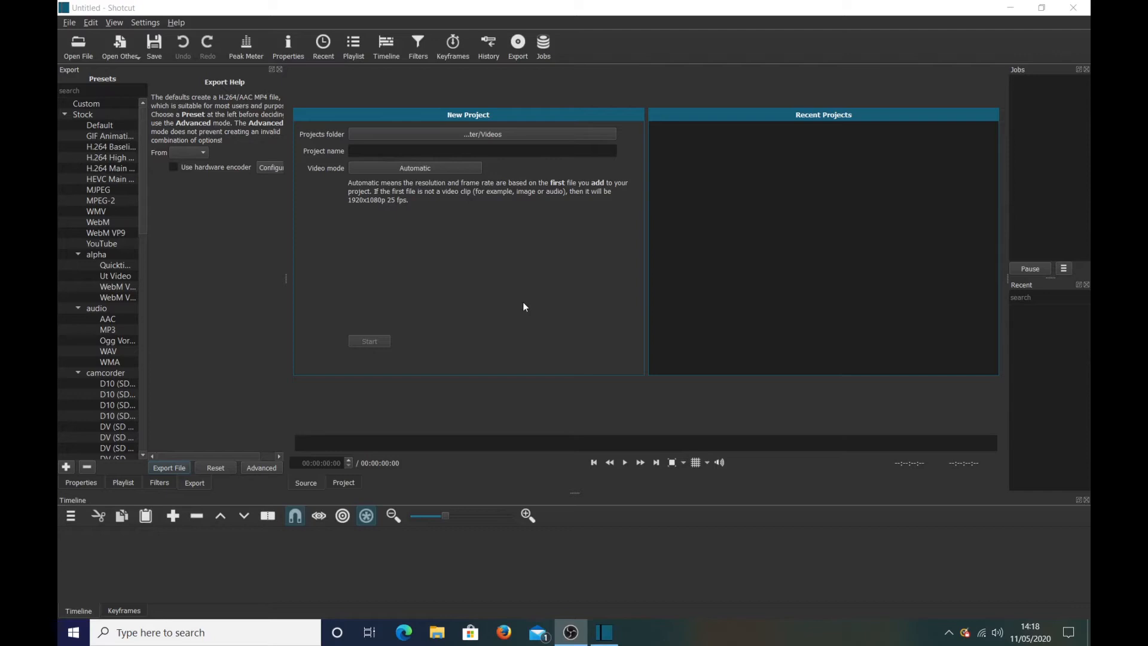
mouse_move(262, 193)
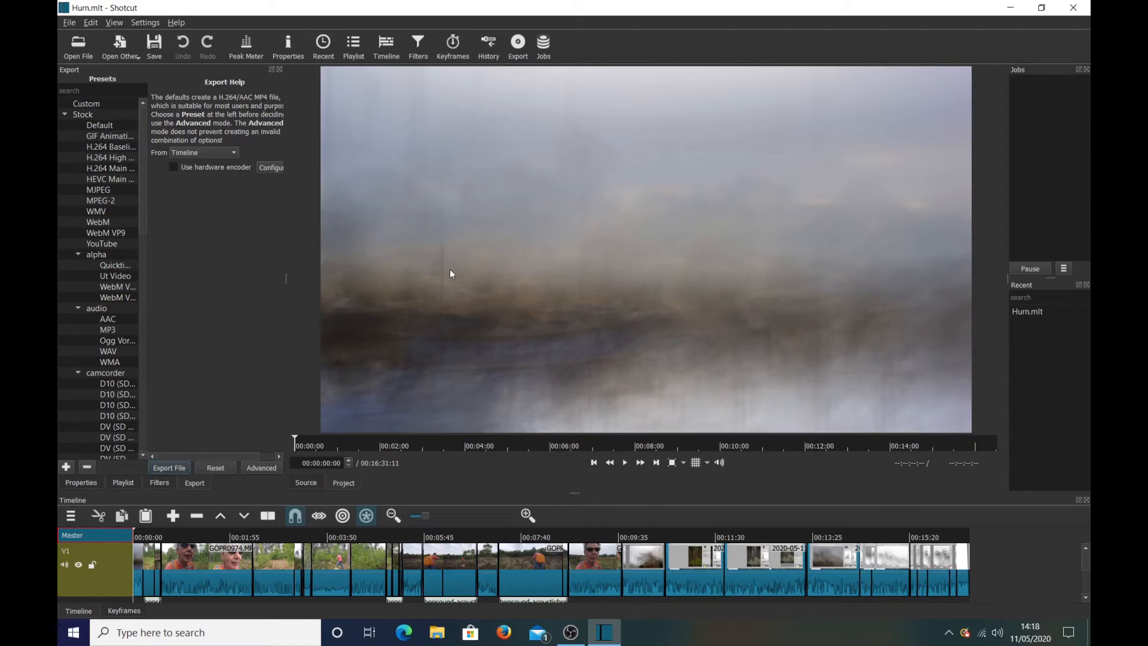
mouse_move(468, 256)
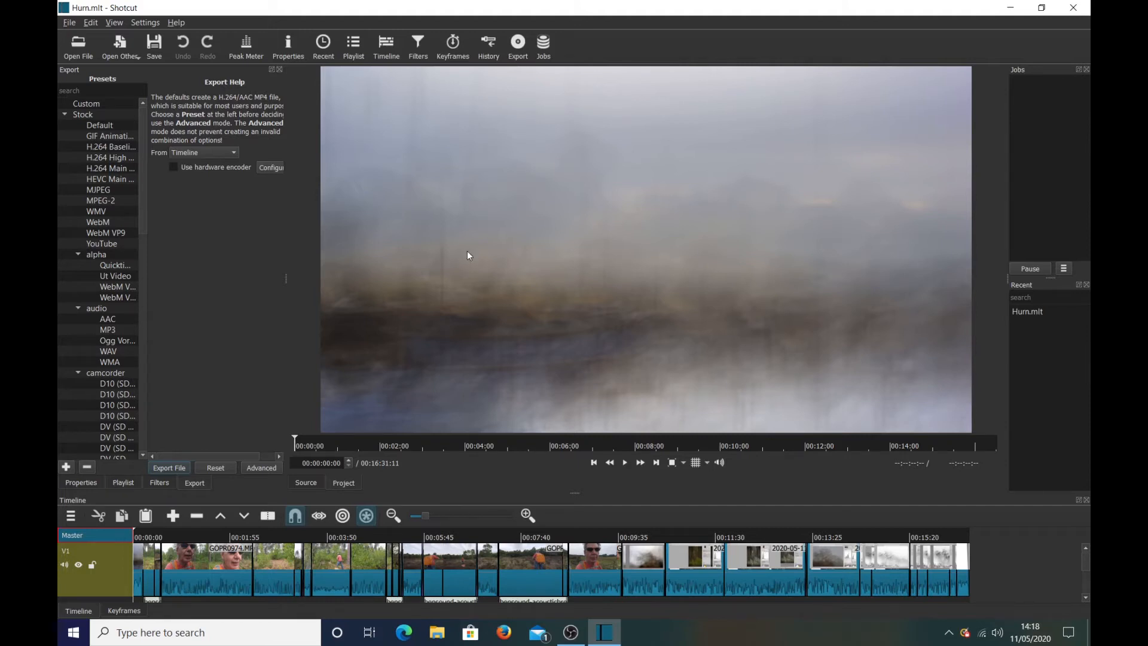
mouse_move(450, 356)
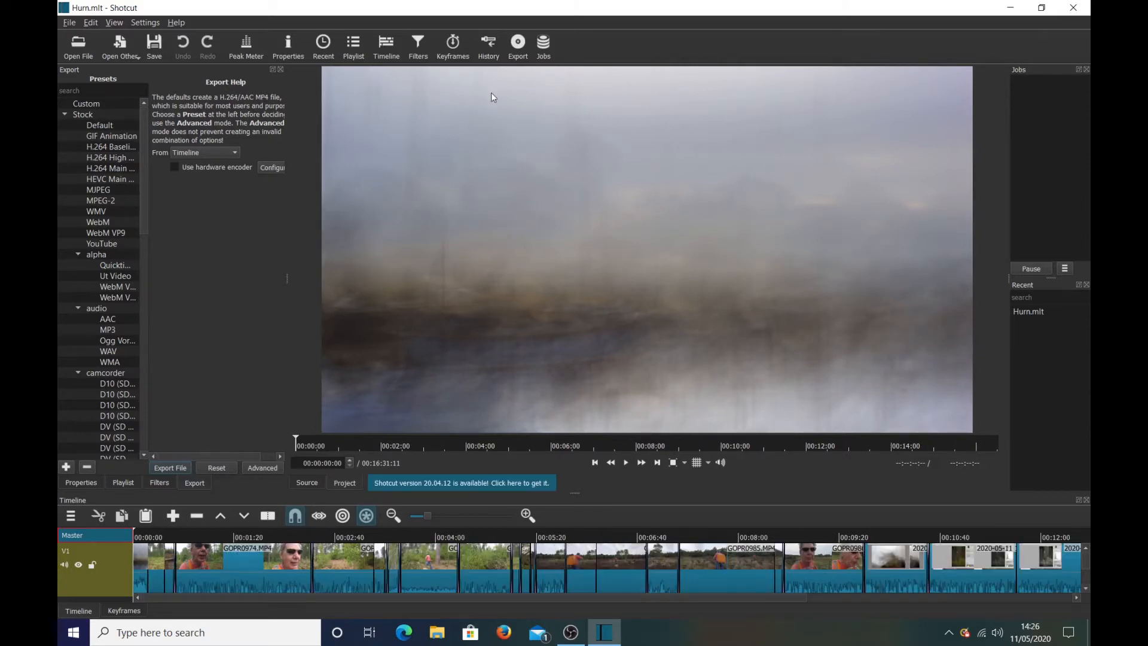
mouse_move(517, 41)
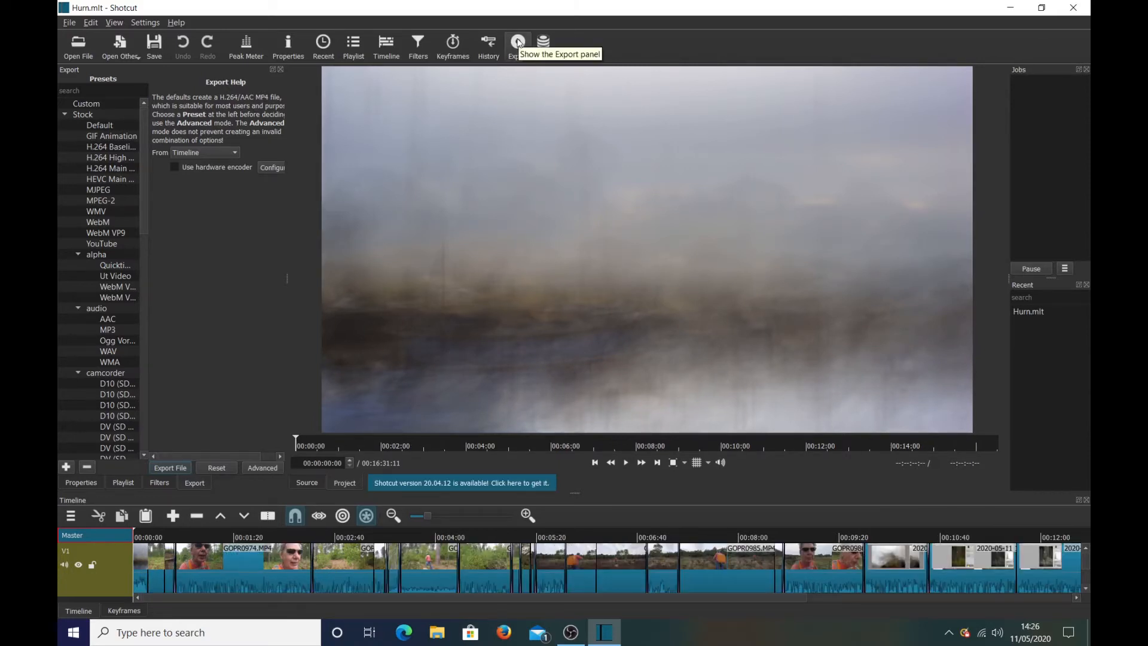
mouse_move(252, 568)
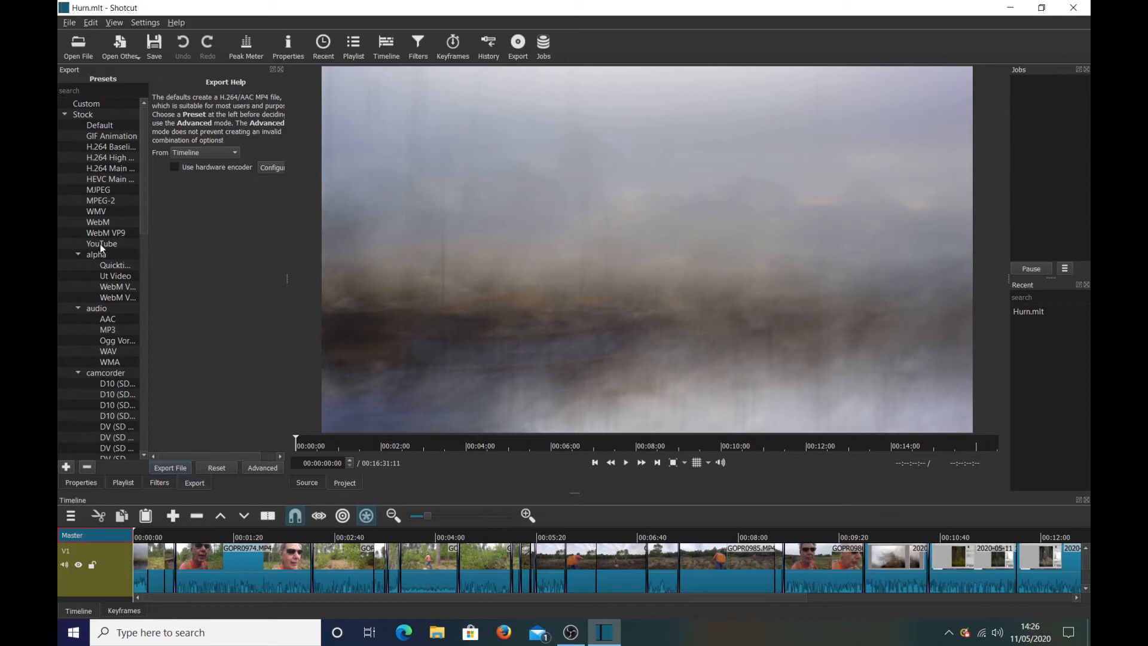
- Choose the YouTube export preset for the Hurn timeline
left_click(101, 244)
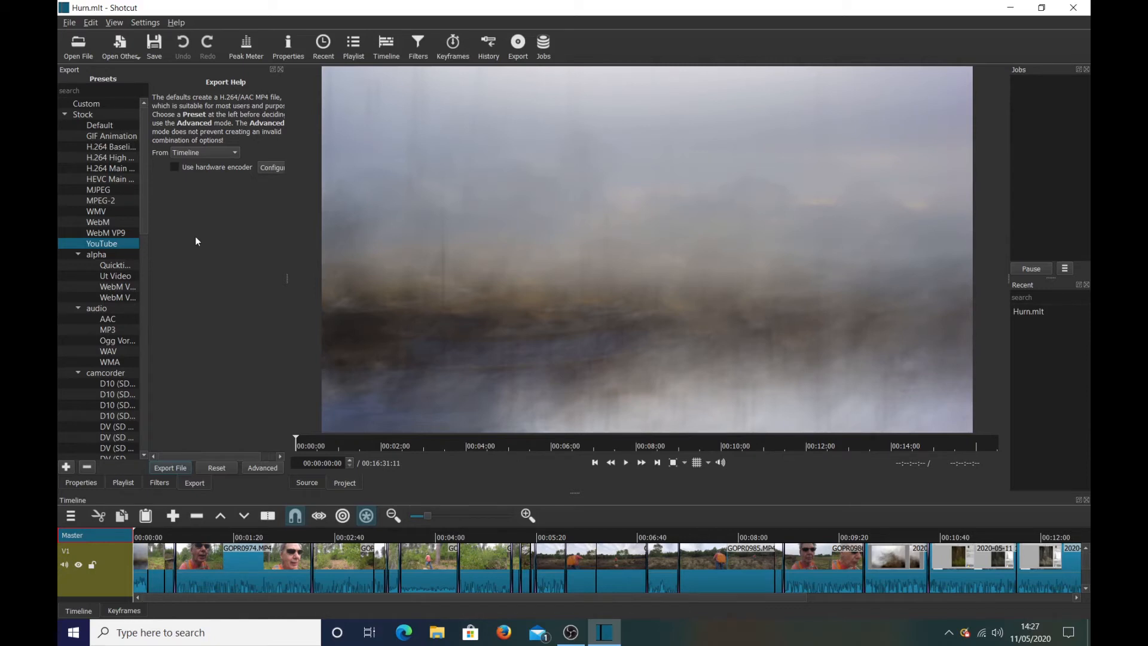
mouse_move(116, 220)
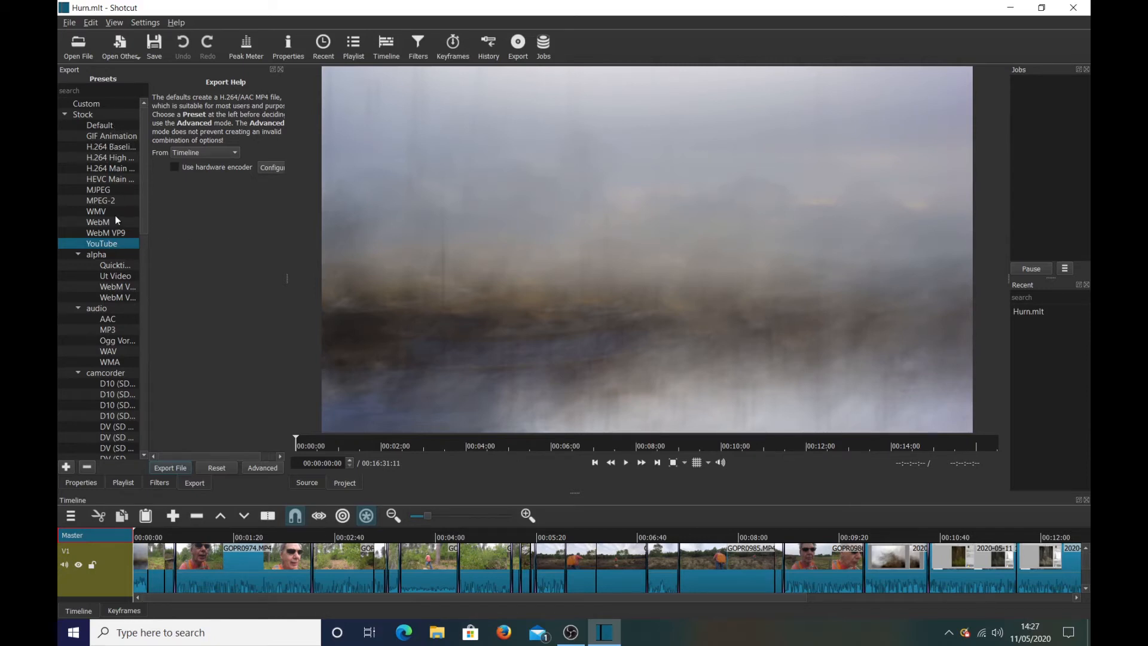
mouse_move(213, 242)
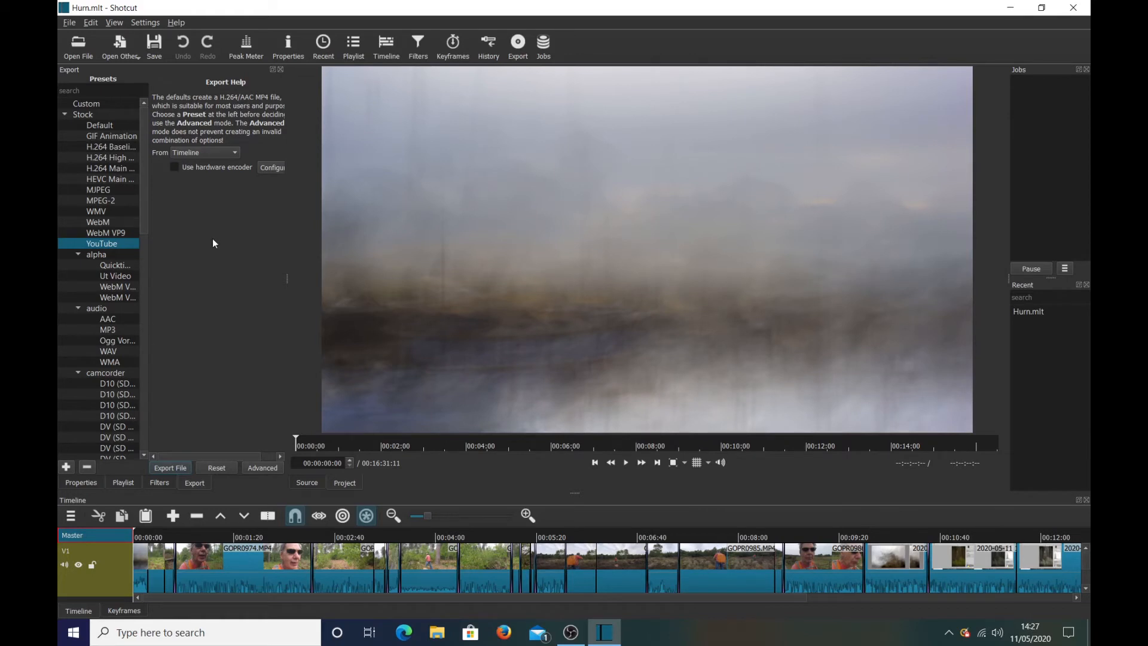
mouse_move(306, 518)
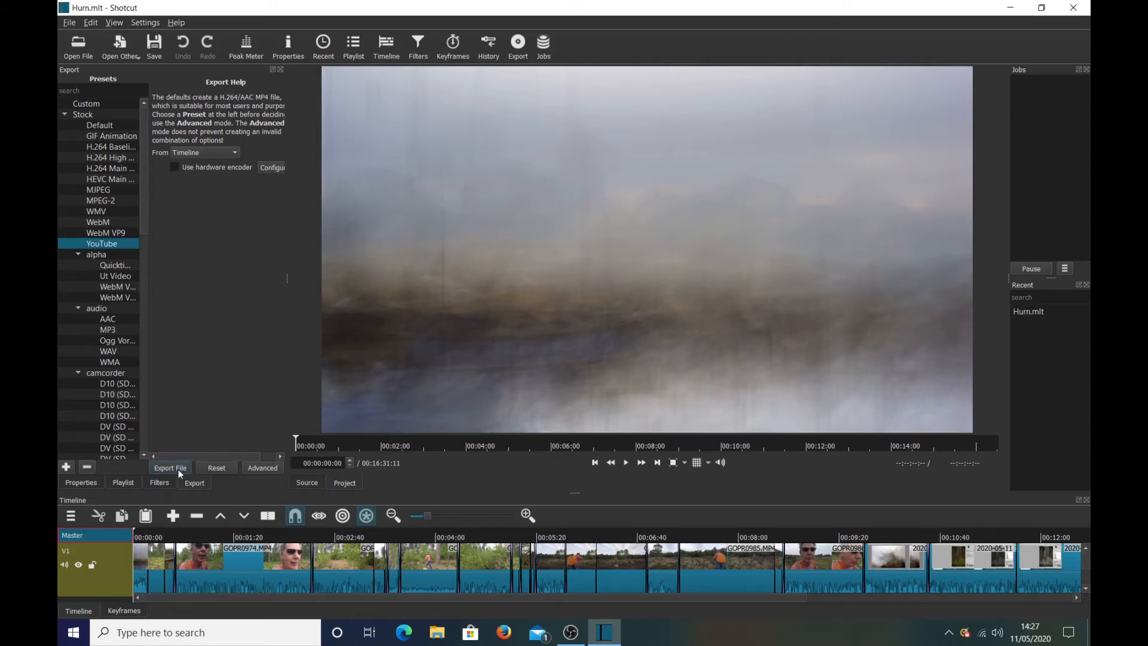
mouse_move(257, 390)
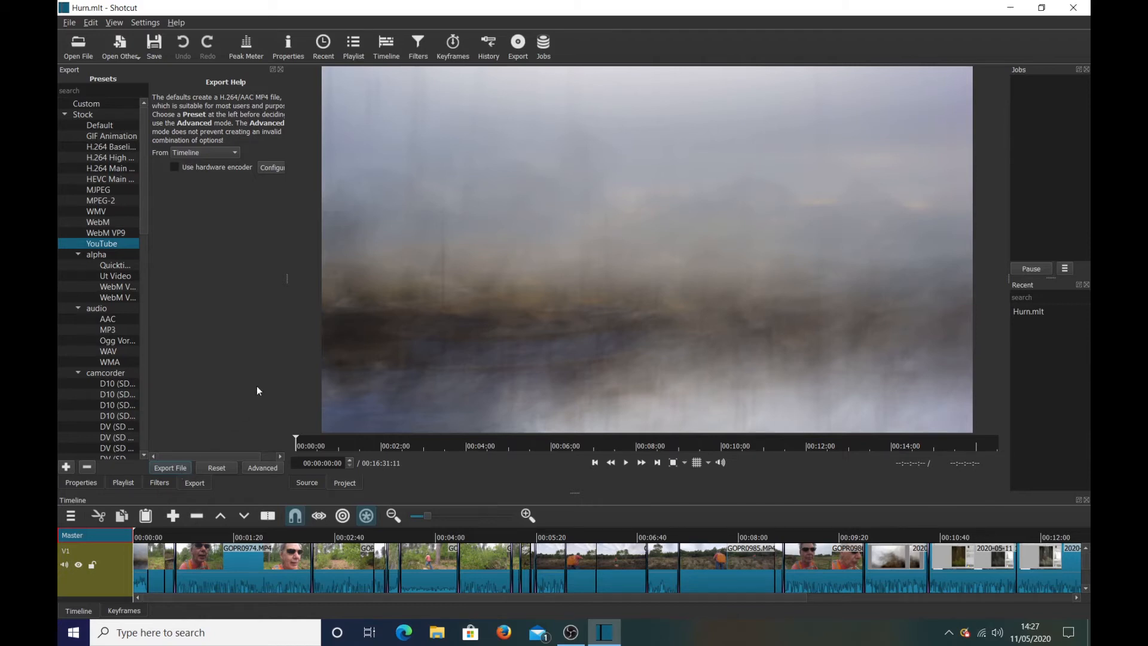
mouse_move(262, 449)
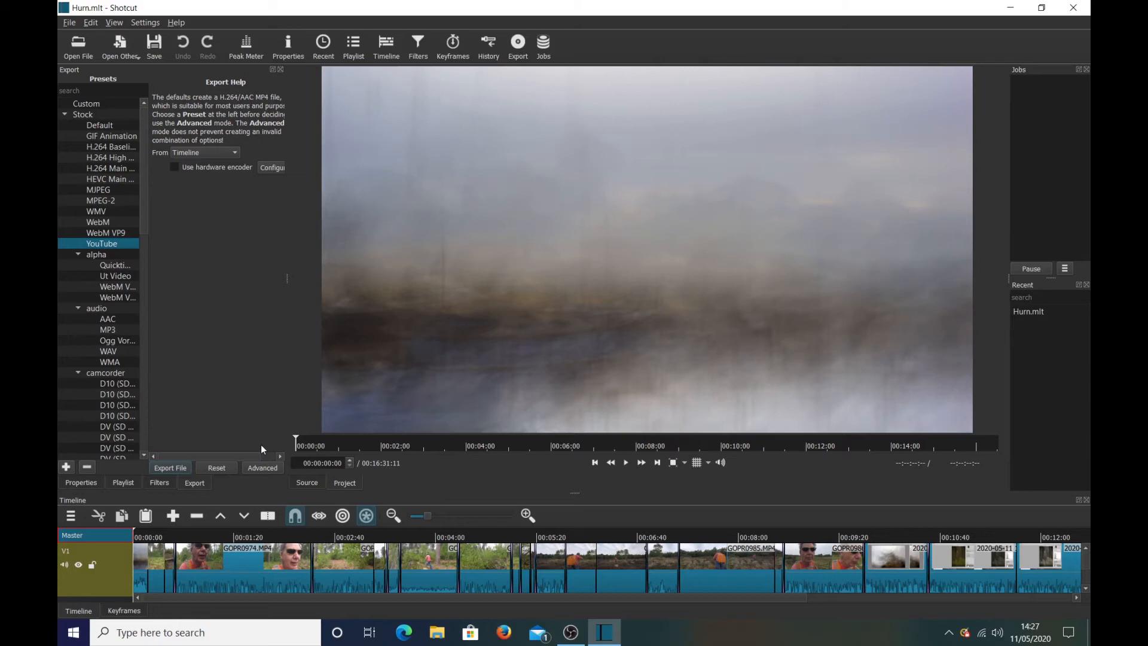
mouse_move(152, 576)
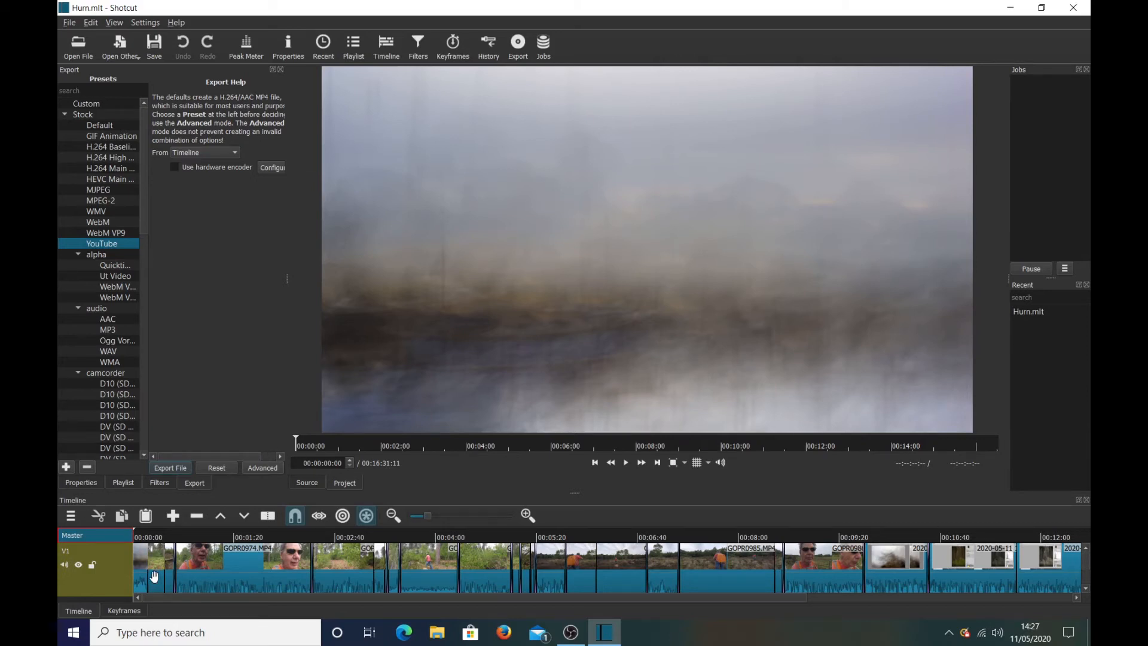
mouse_move(138, 574)
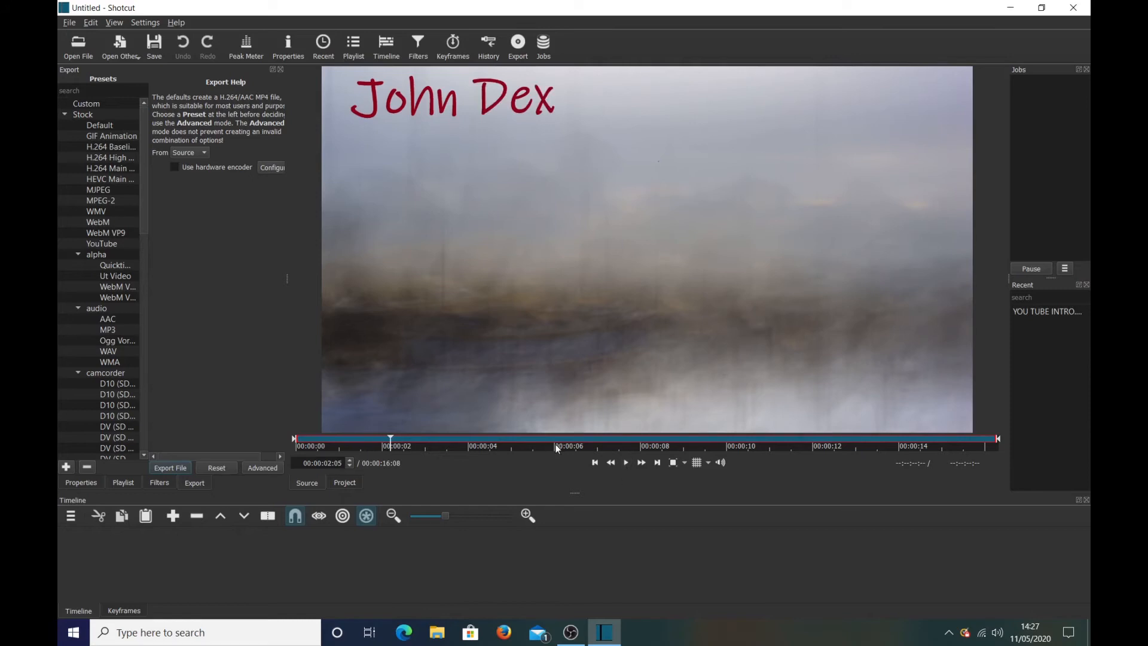
mouse_move(560, 249)
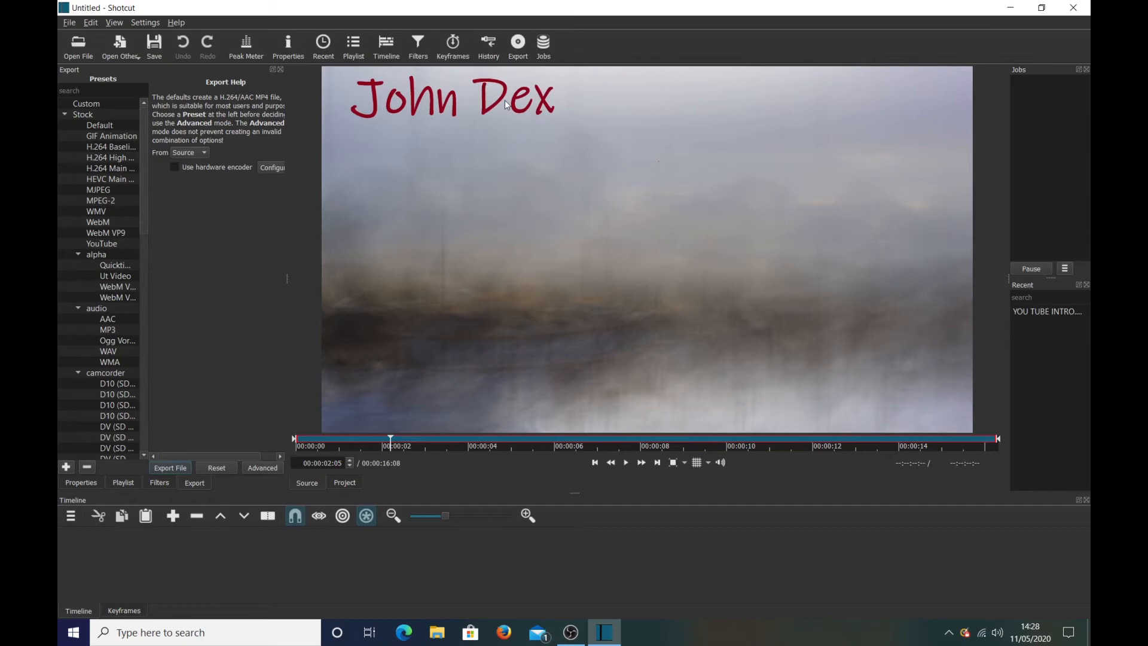
mouse_move(254, 467)
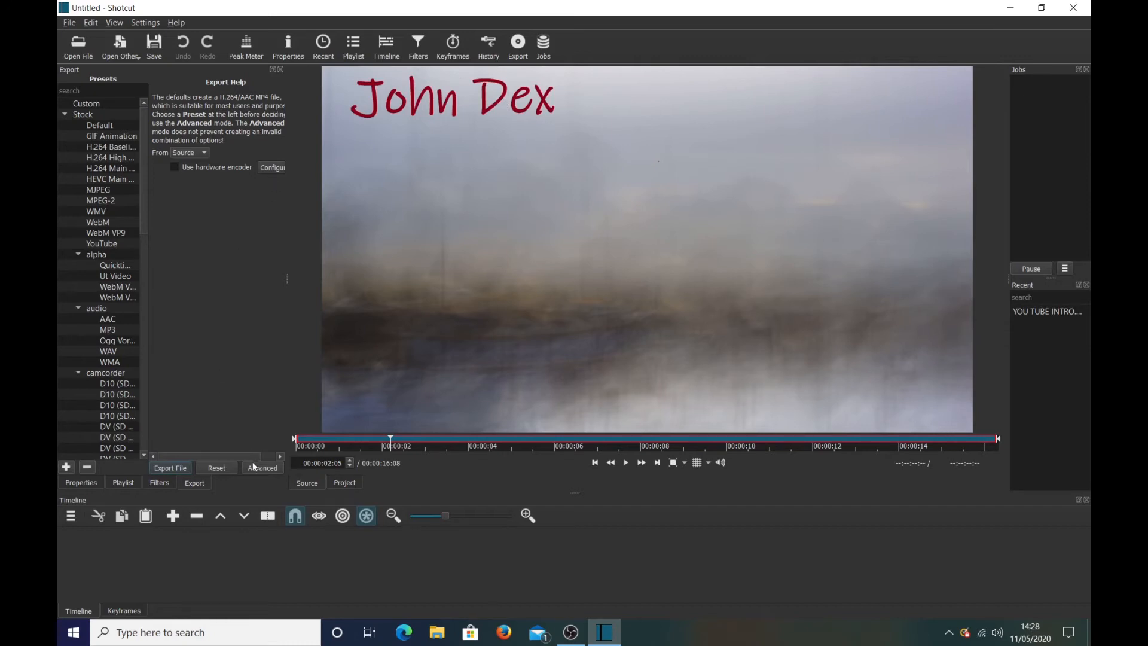
- Choose the YouTube export preset for the 'John Dex' intro clip
left_click(101, 243)
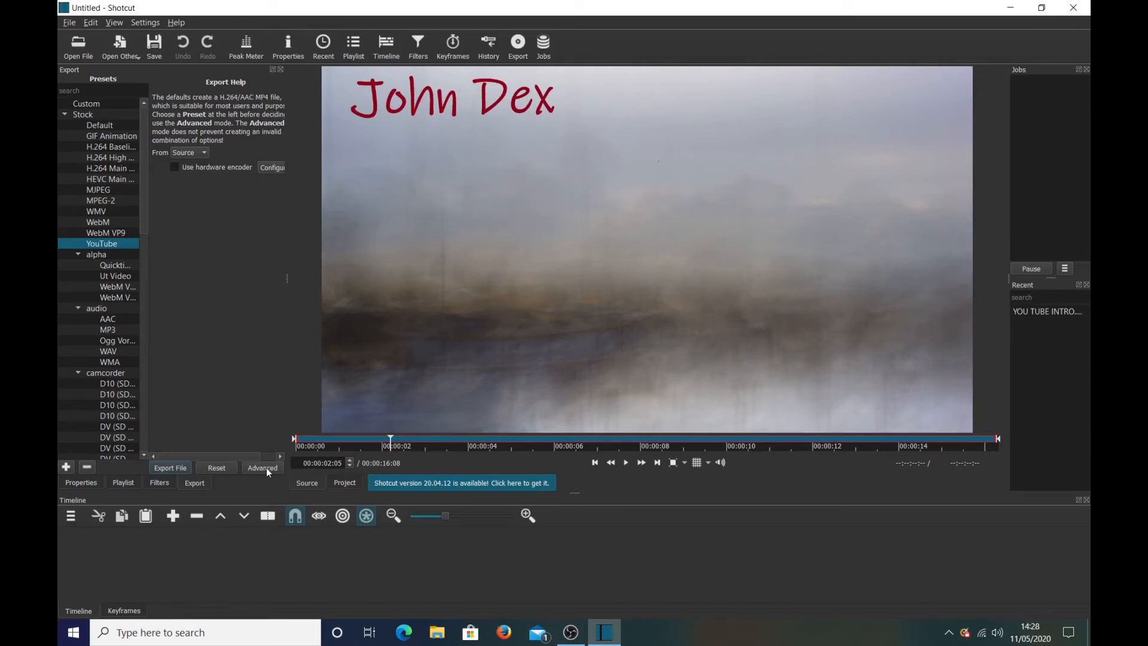
- Reveal the intro's advanced export settings: MP4, 1920×1080, 16:9, 25 fps
left_click(261, 467)
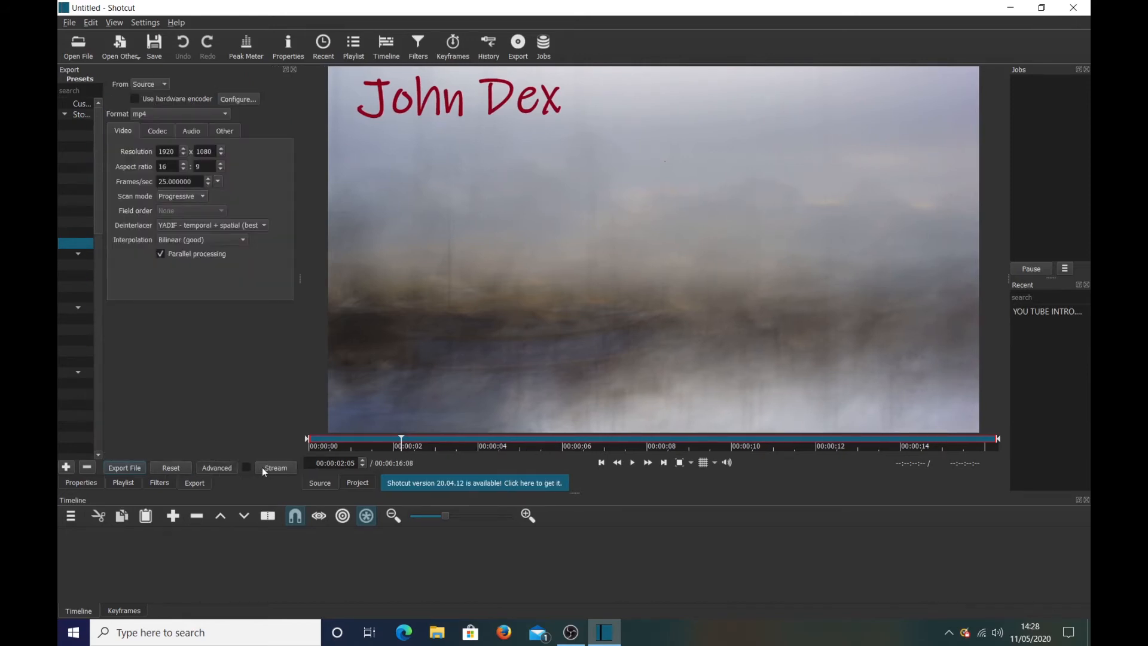
mouse_move(180, 235)
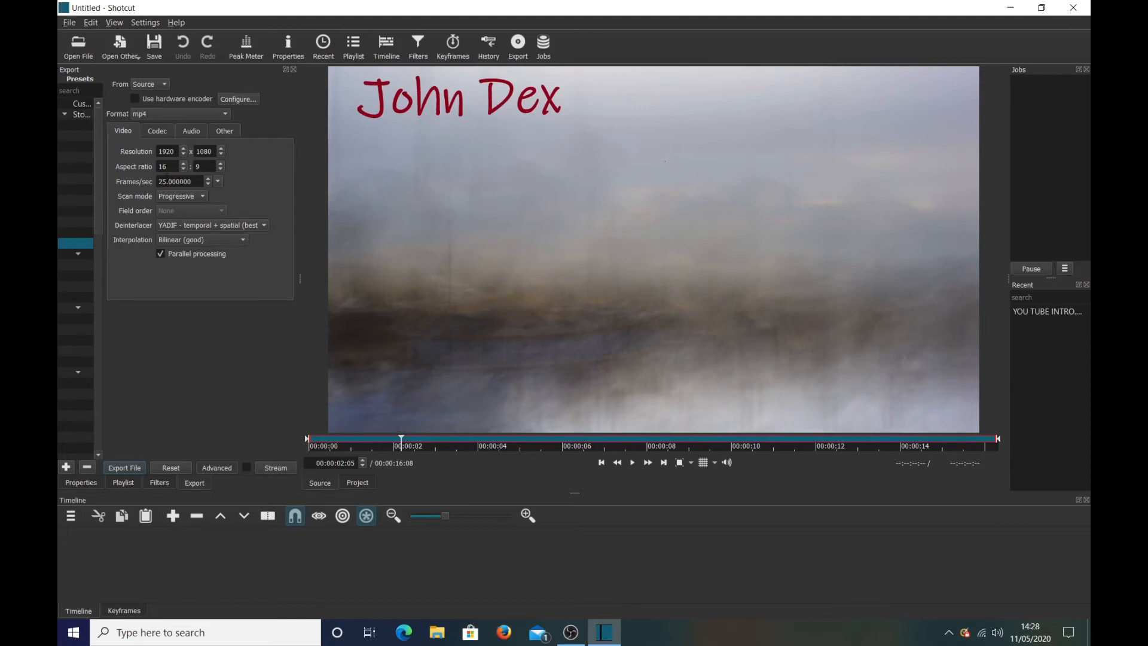
mouse_move(248, 338)
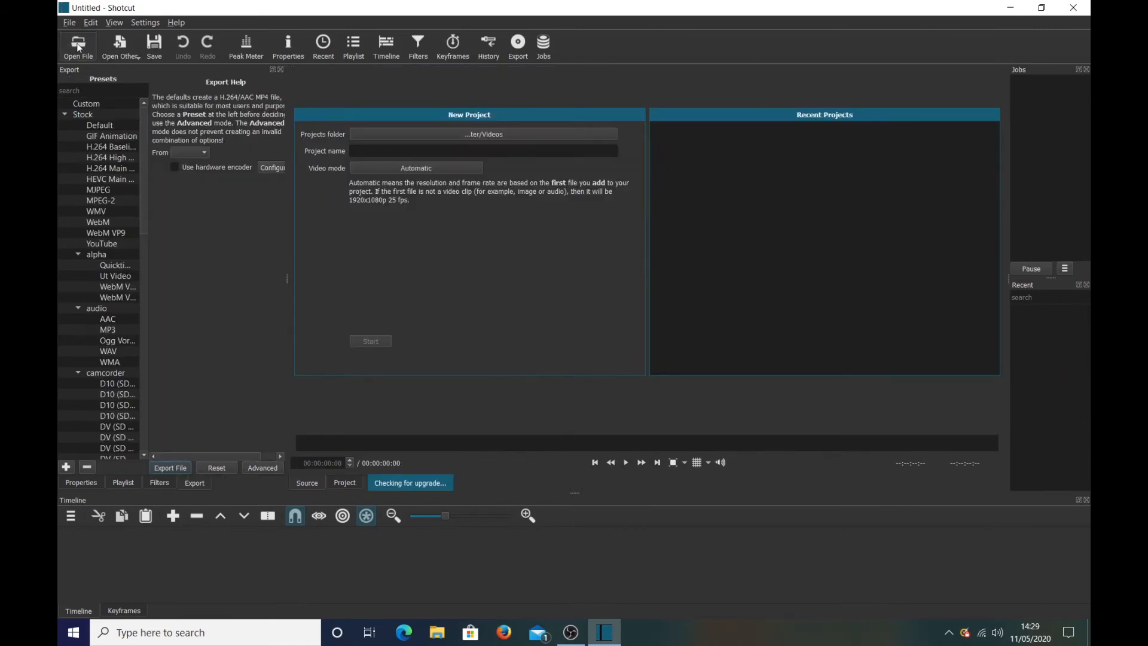
- Load the GoPro speaking clip GOPR0974 from the Videos folder as the source
left_click(78, 41)
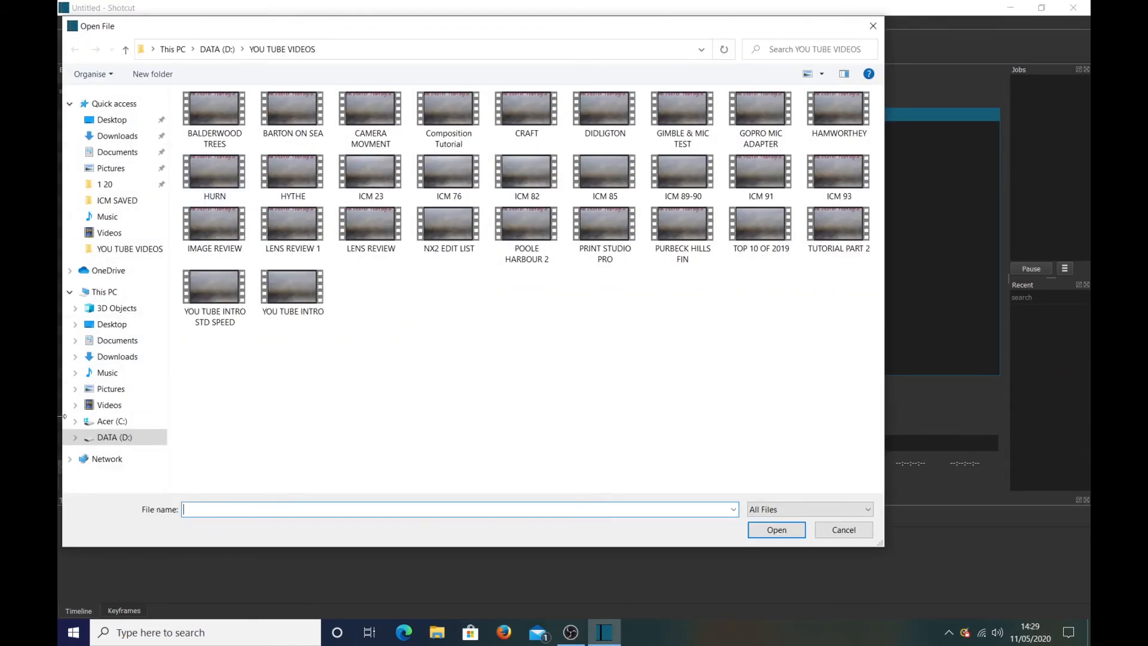
left_click(109, 404)
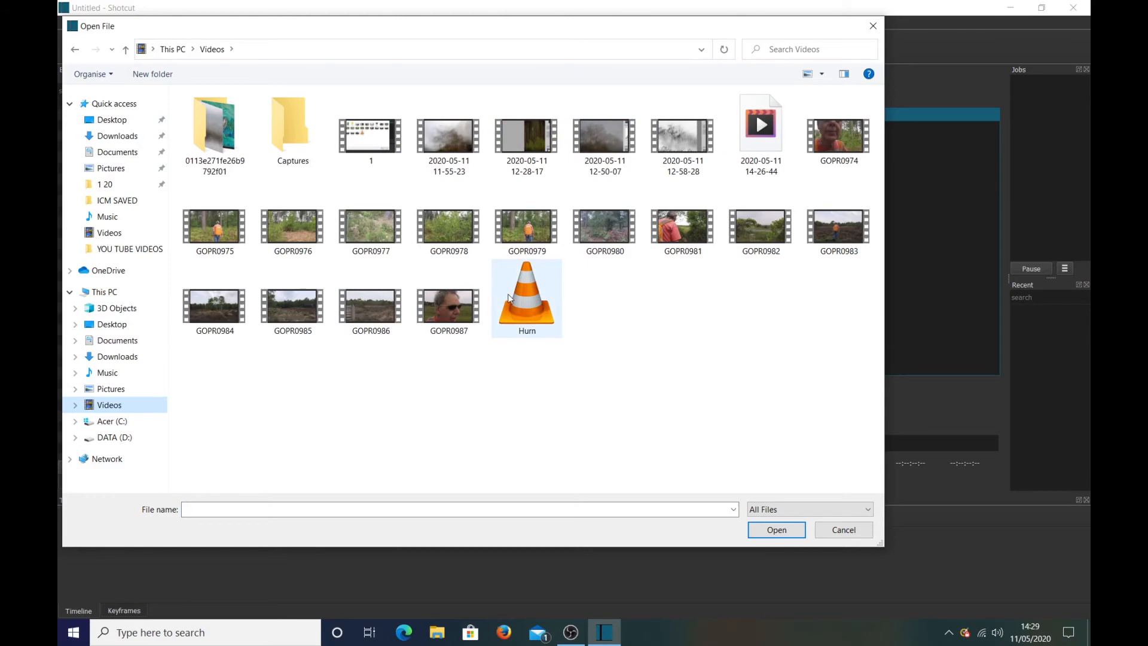
mouse_move(723, 248)
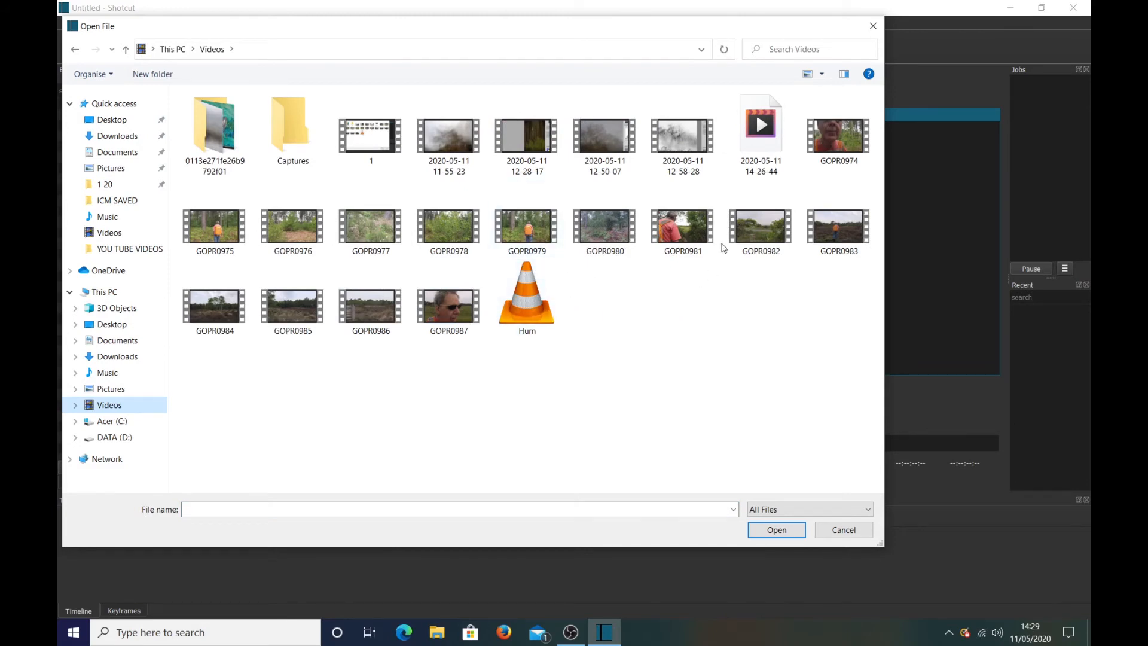
left_click(838, 128)
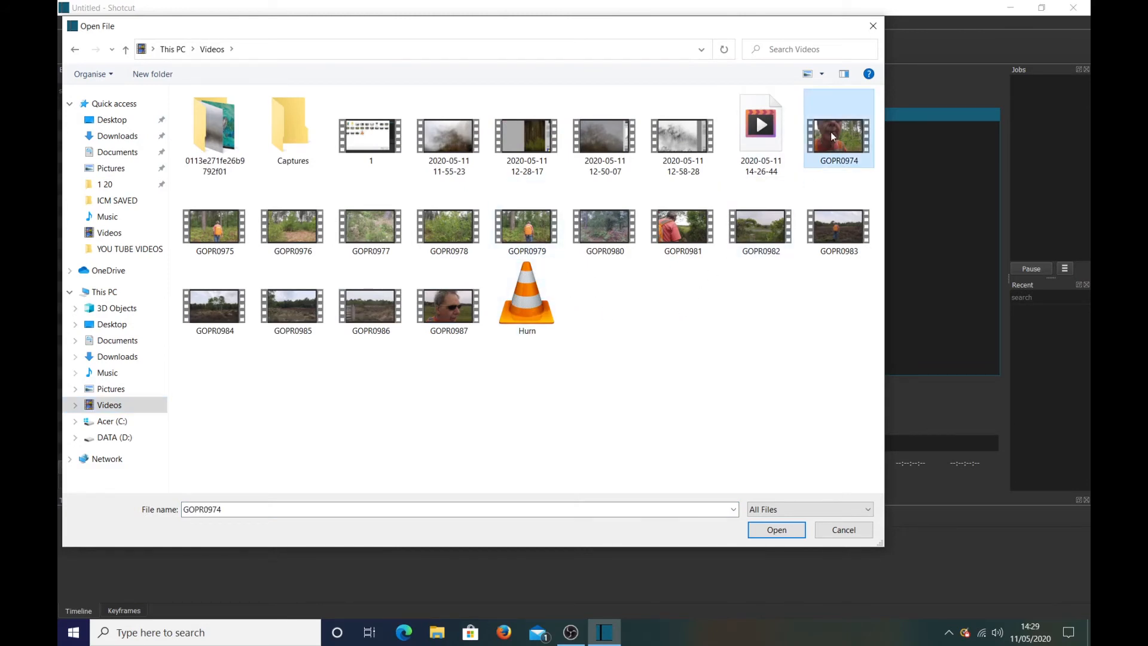
left_click(776, 529)
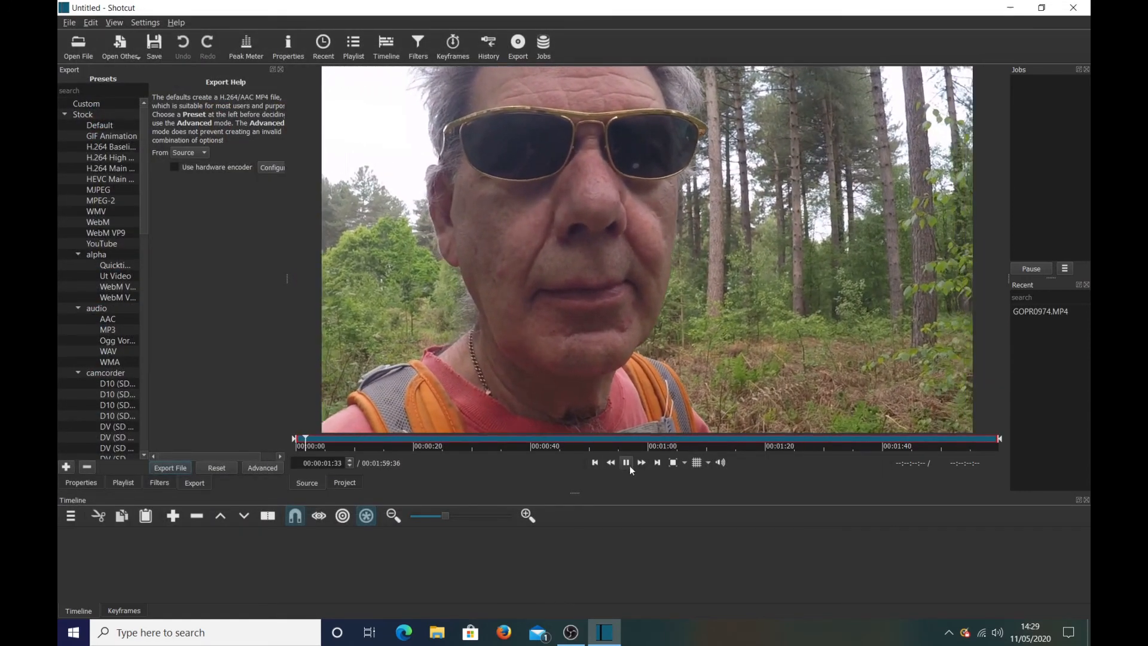
- Pause GOPR0974 and show its YouTube preset advanced settings: 1920×1080 at 50 fps
left_click(626, 463)
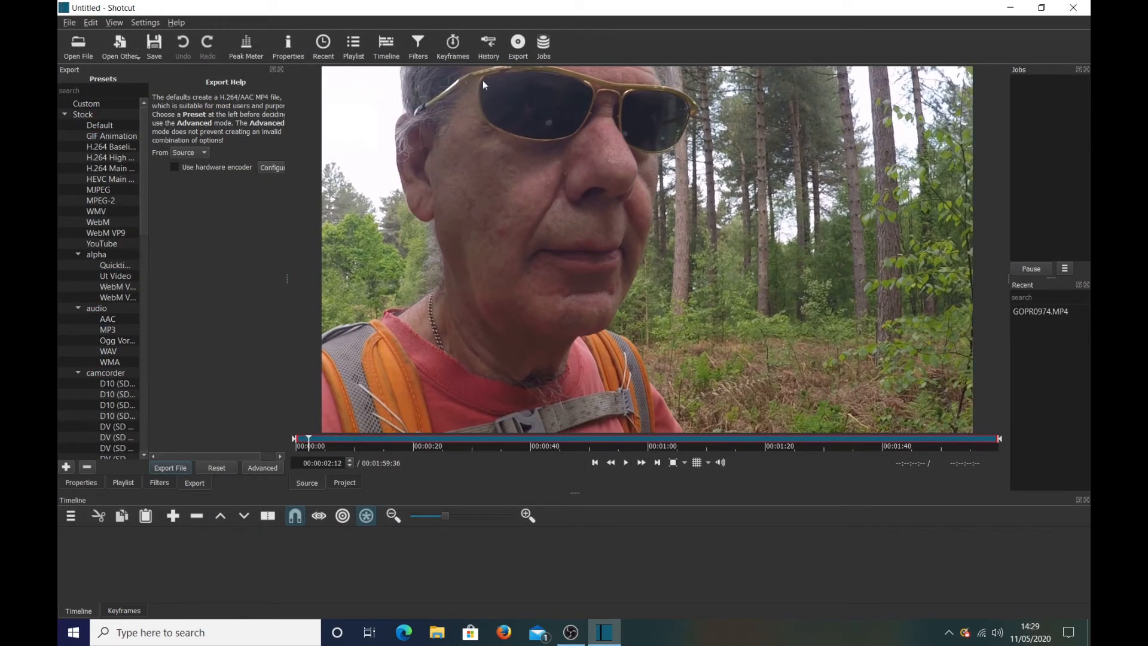
mouse_move(518, 42)
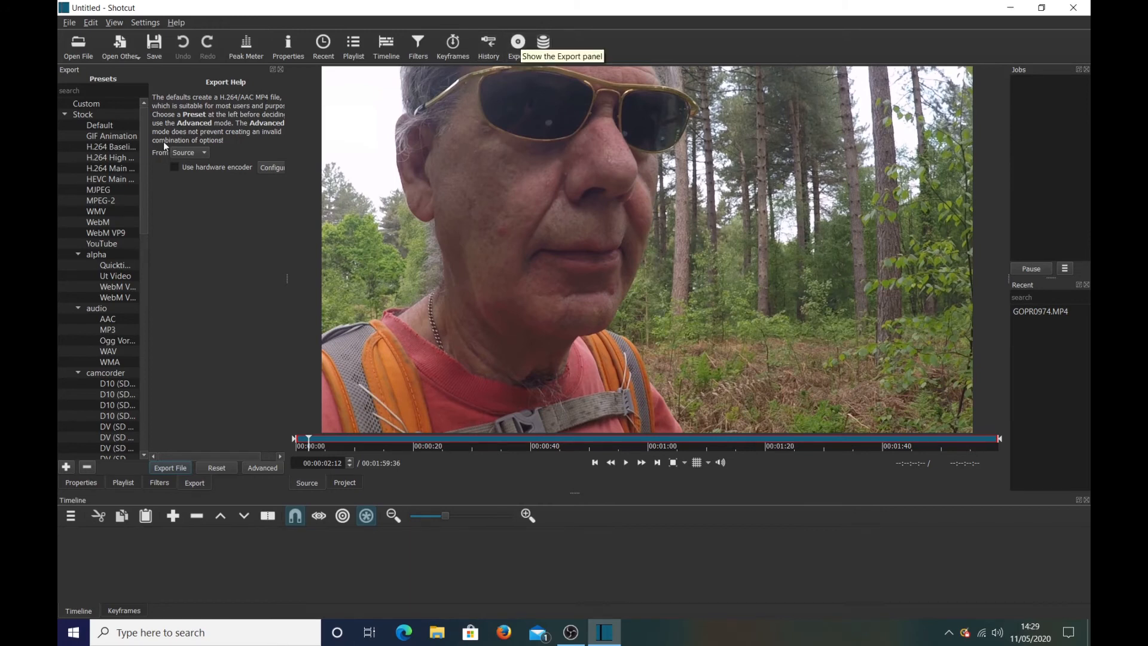
left_click(102, 244)
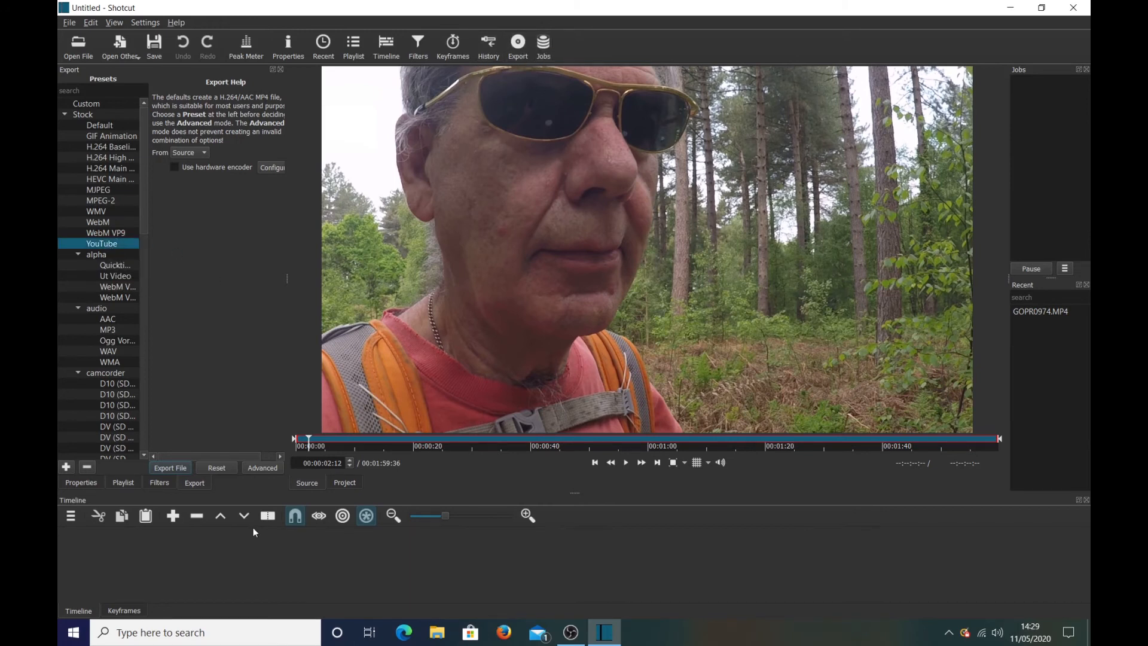
left_click(262, 467)
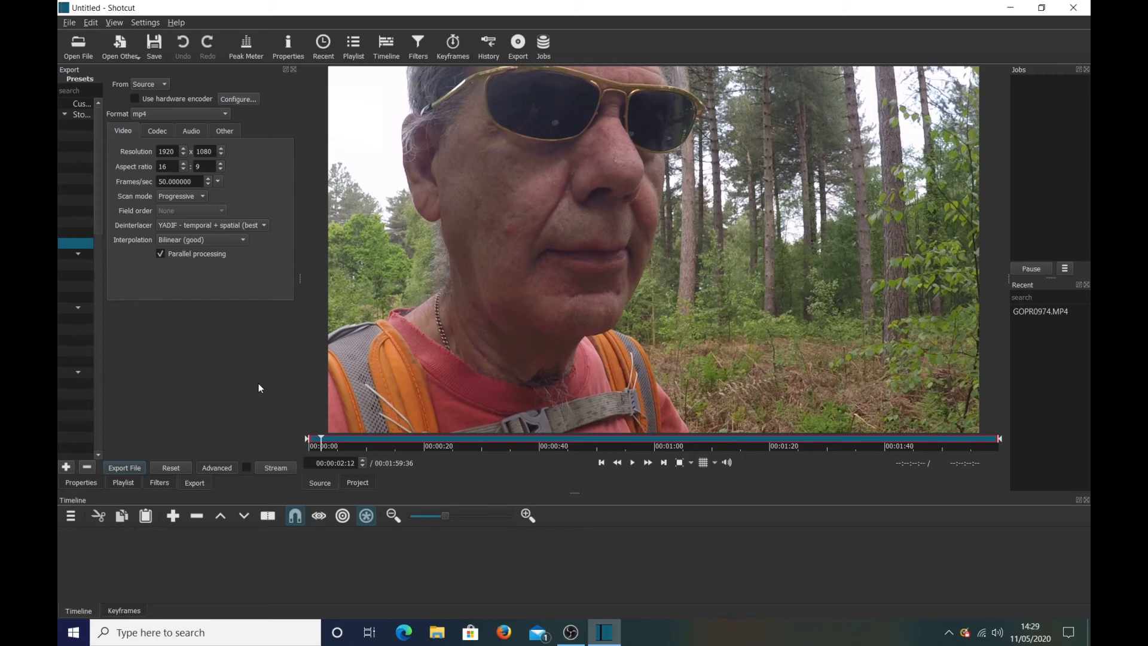
mouse_move(257, 384)
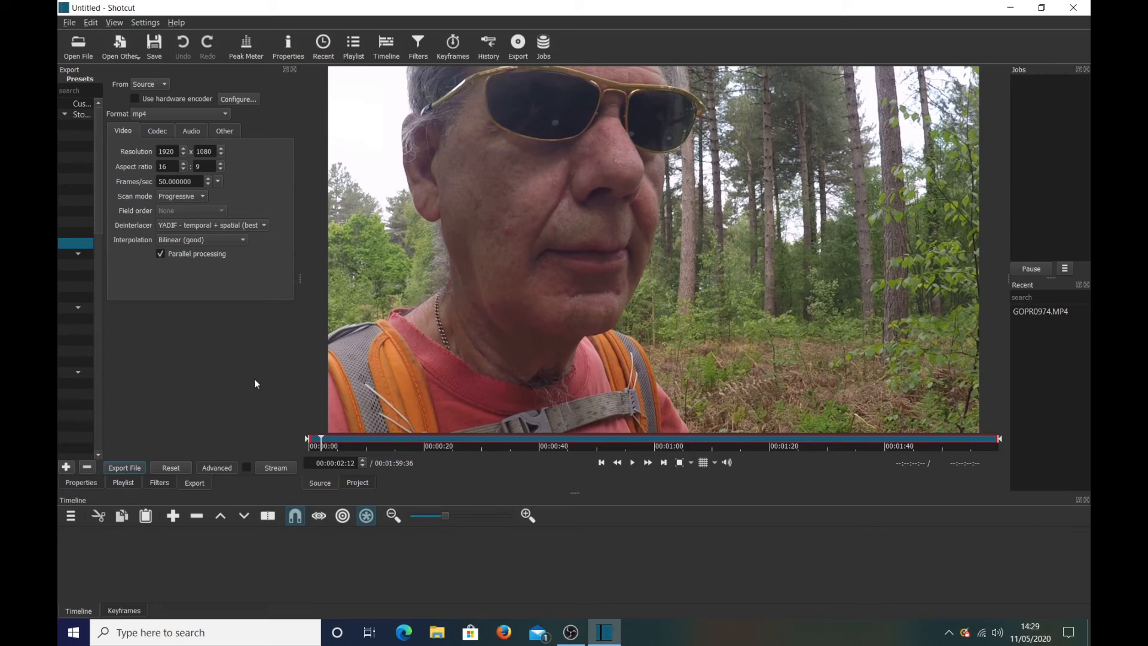
mouse_move(79, 42)
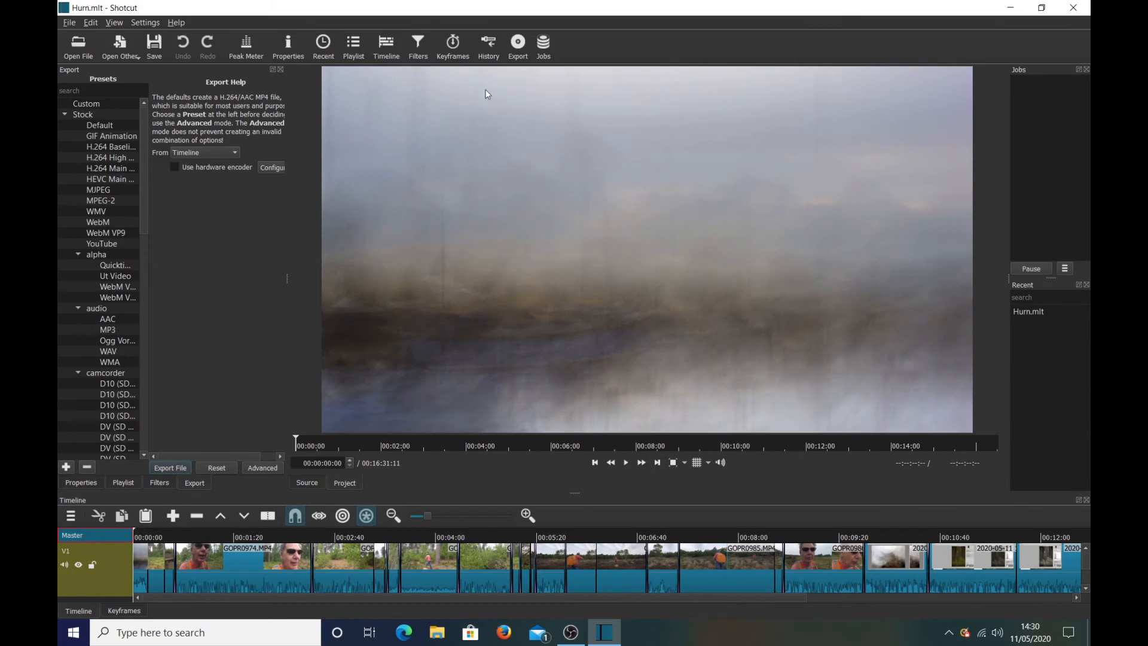
mouse_move(149, 279)
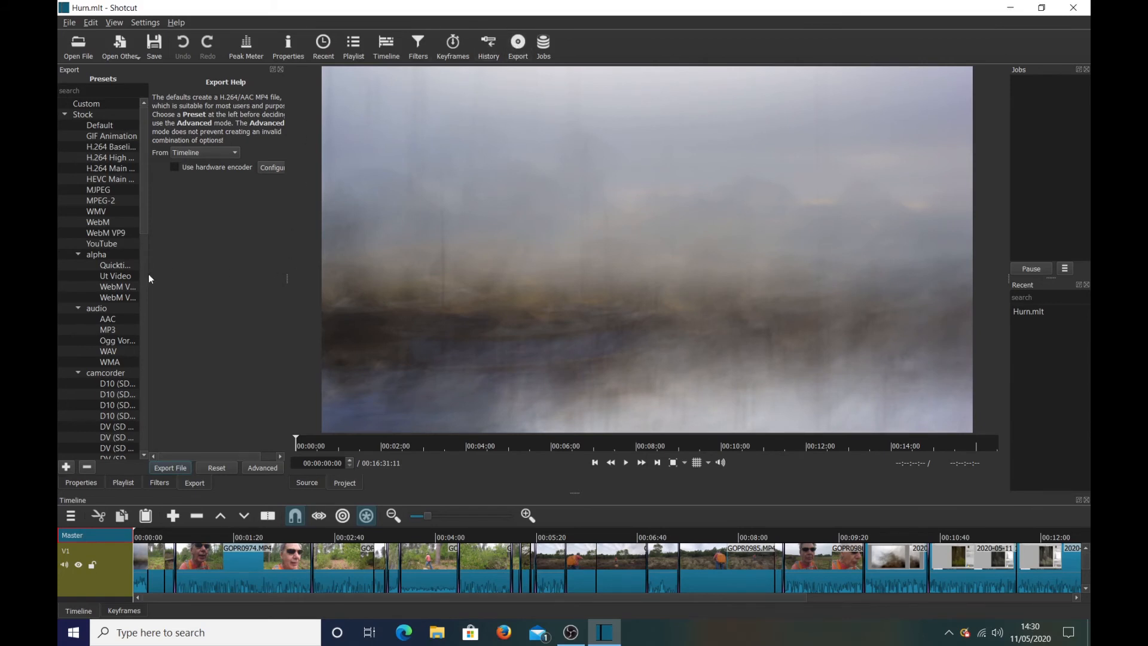
- Apply the YouTube preset to the Hurn timeline and show its advanced settings at 25 fps
left_click(101, 243)
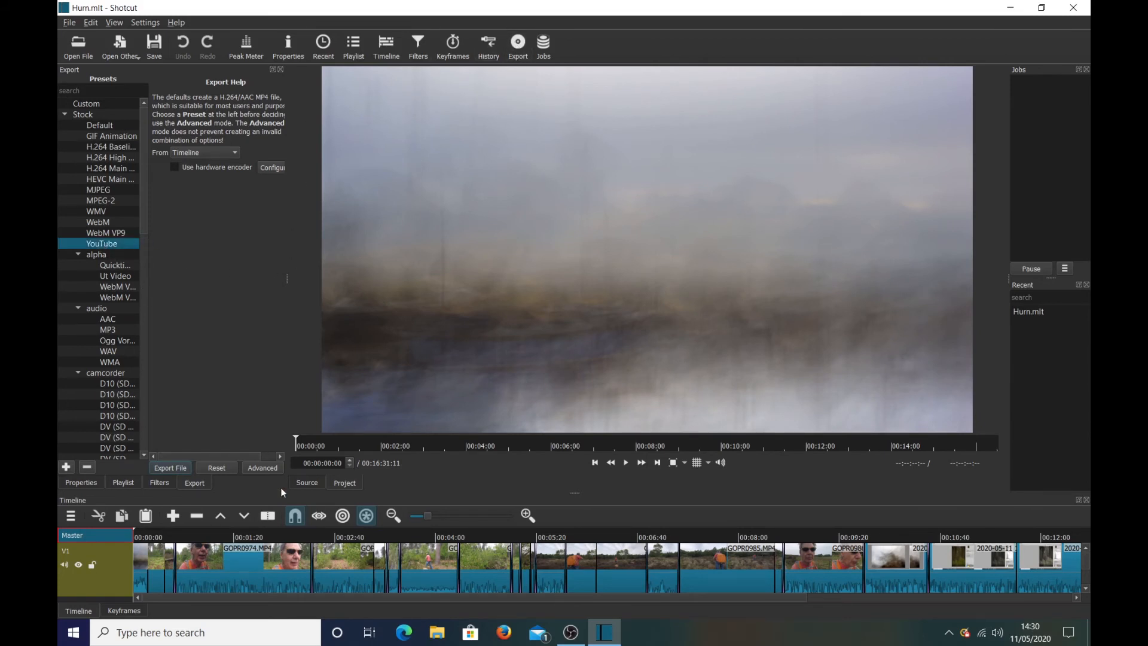
left_click(261, 467)
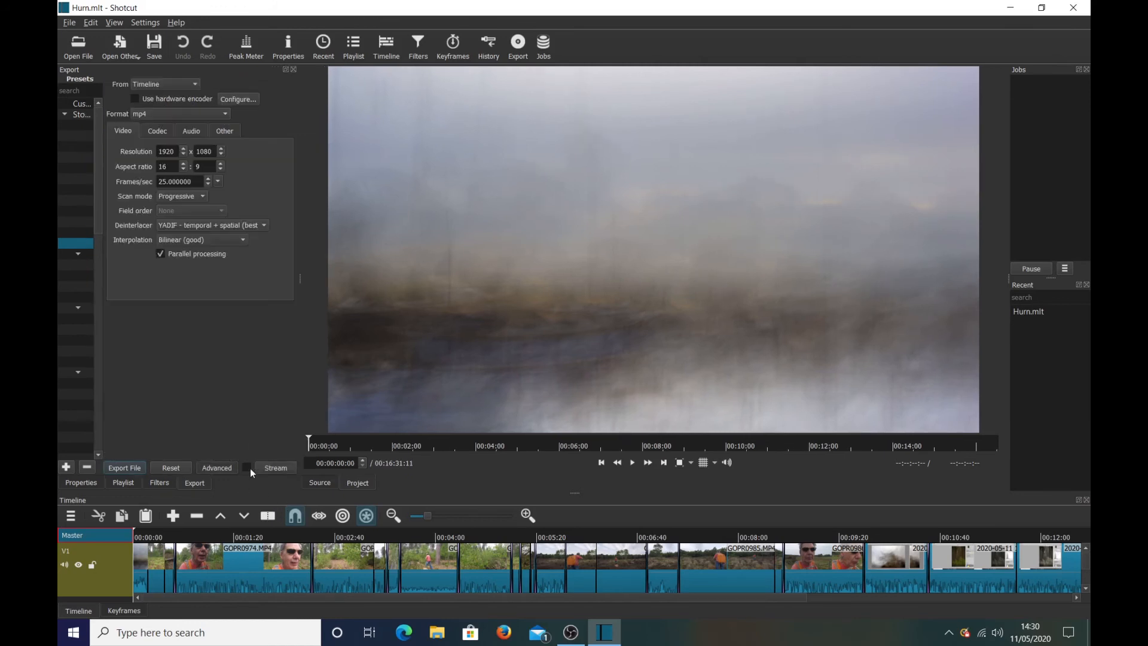
mouse_move(251, 473)
type("50.000000")
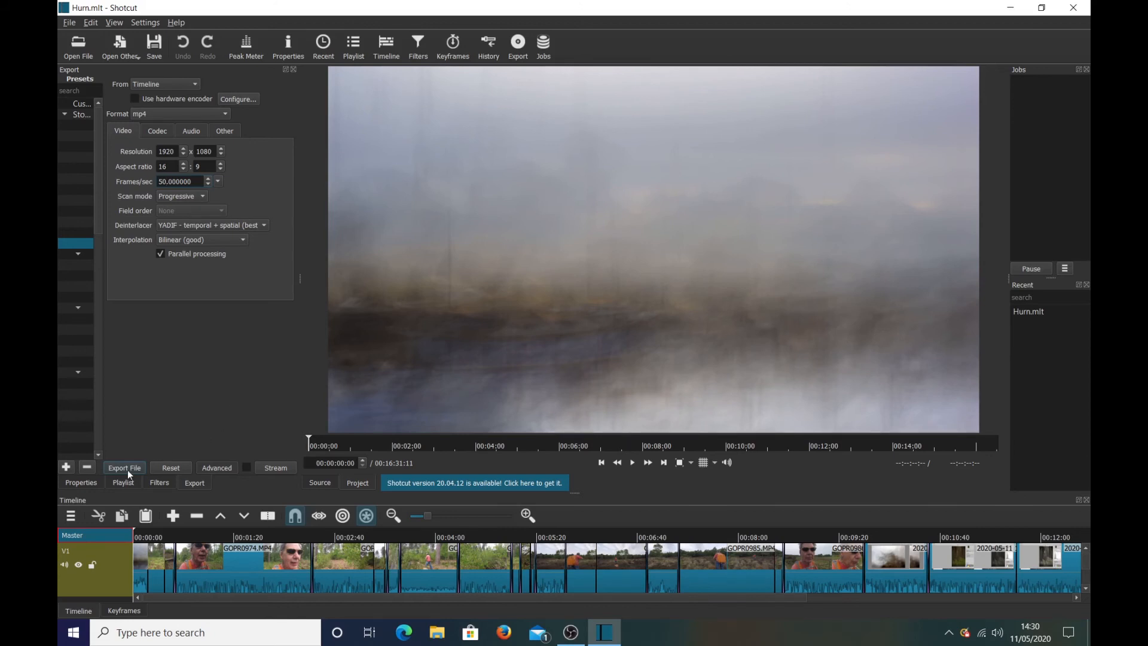
left_click(180, 181)
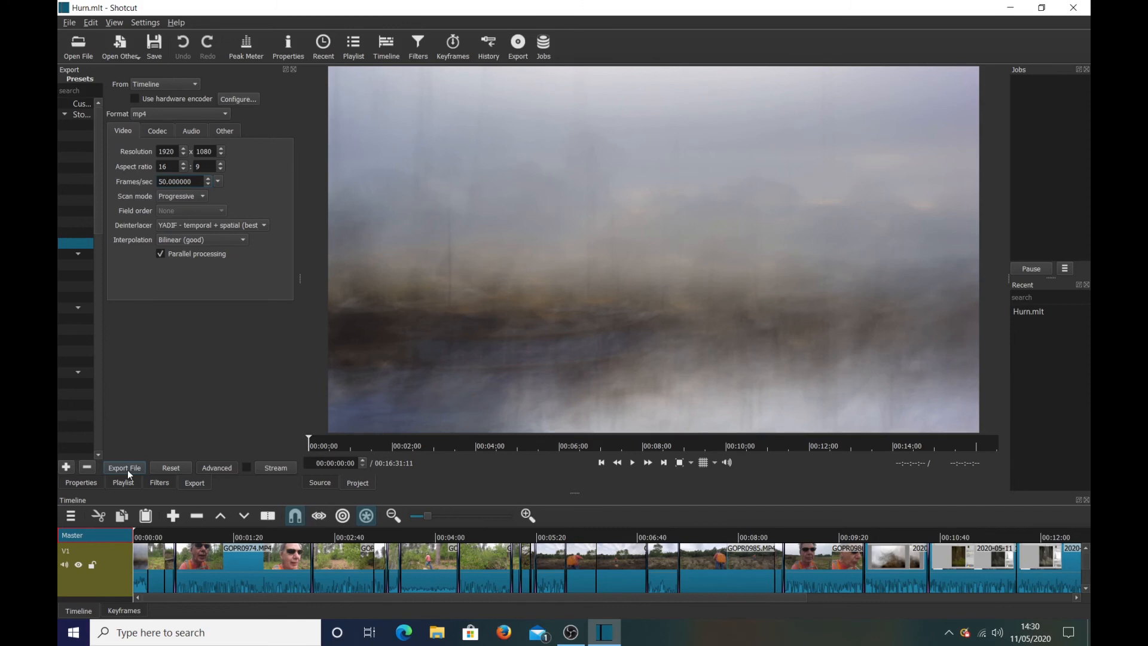
left_click(178, 180)
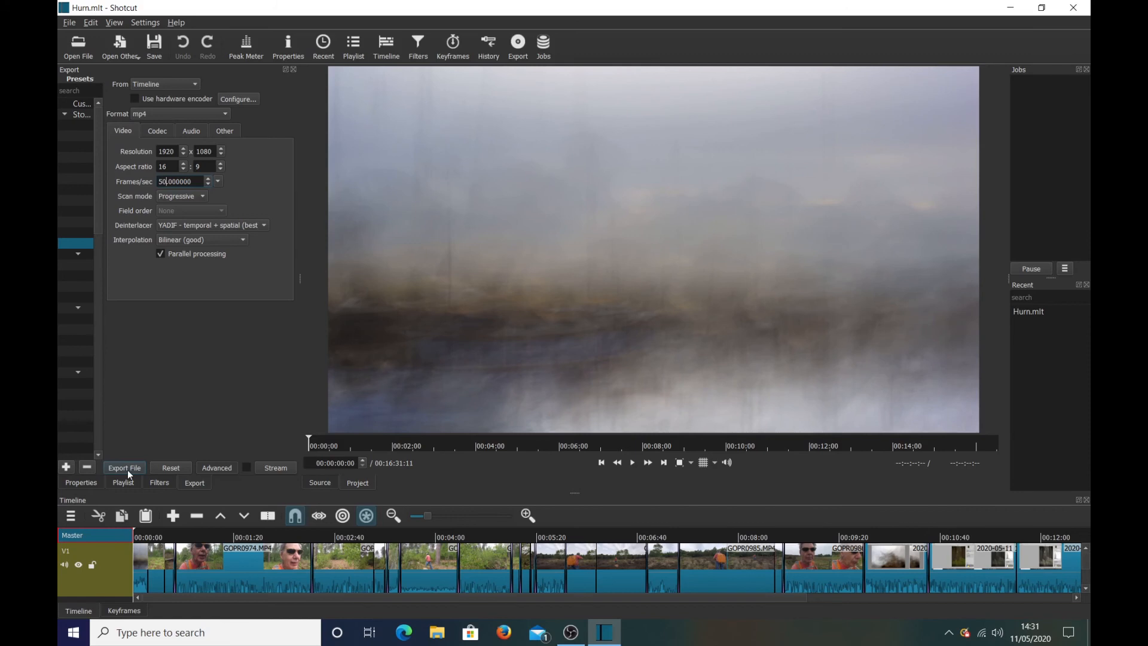
mouse_move(265, 388)
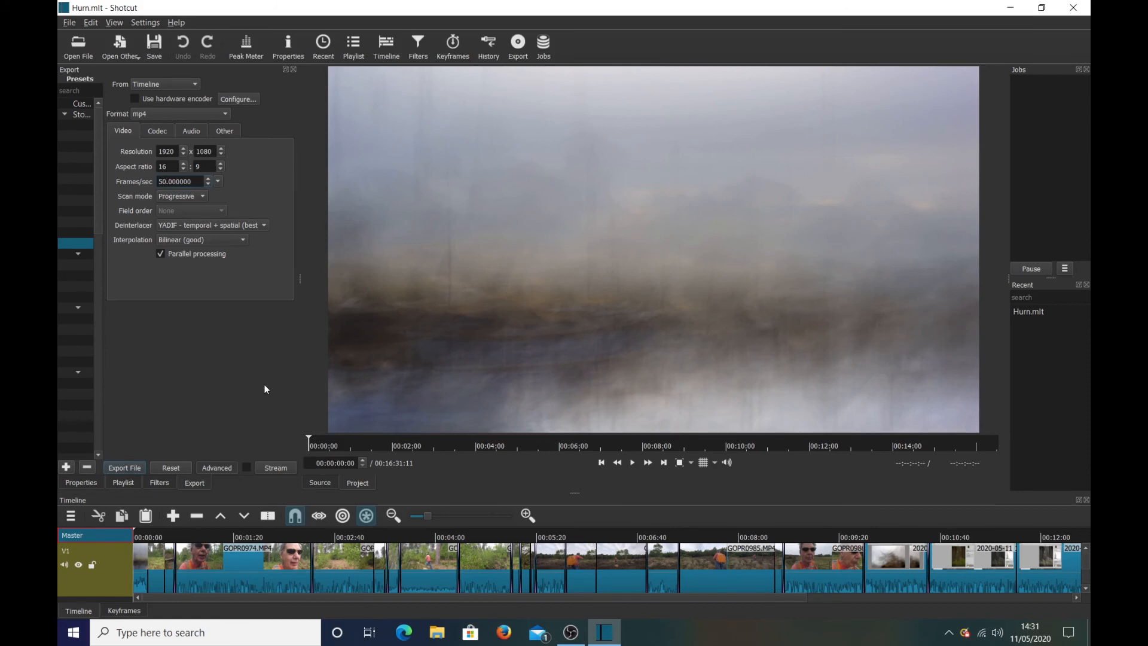
left_click(179, 180)
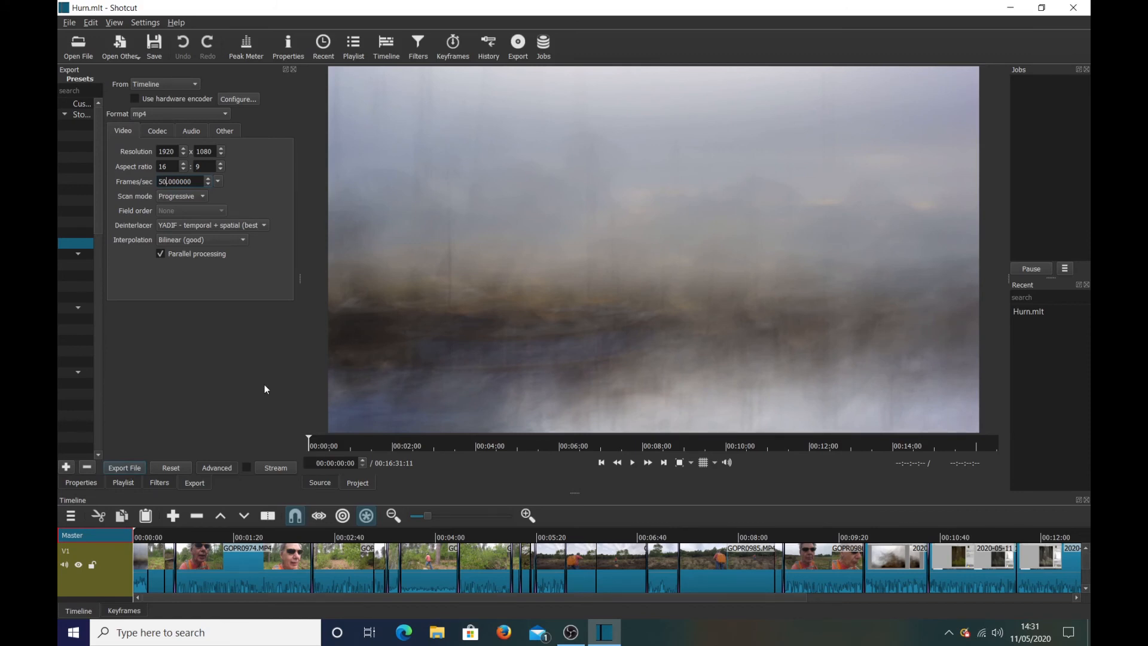